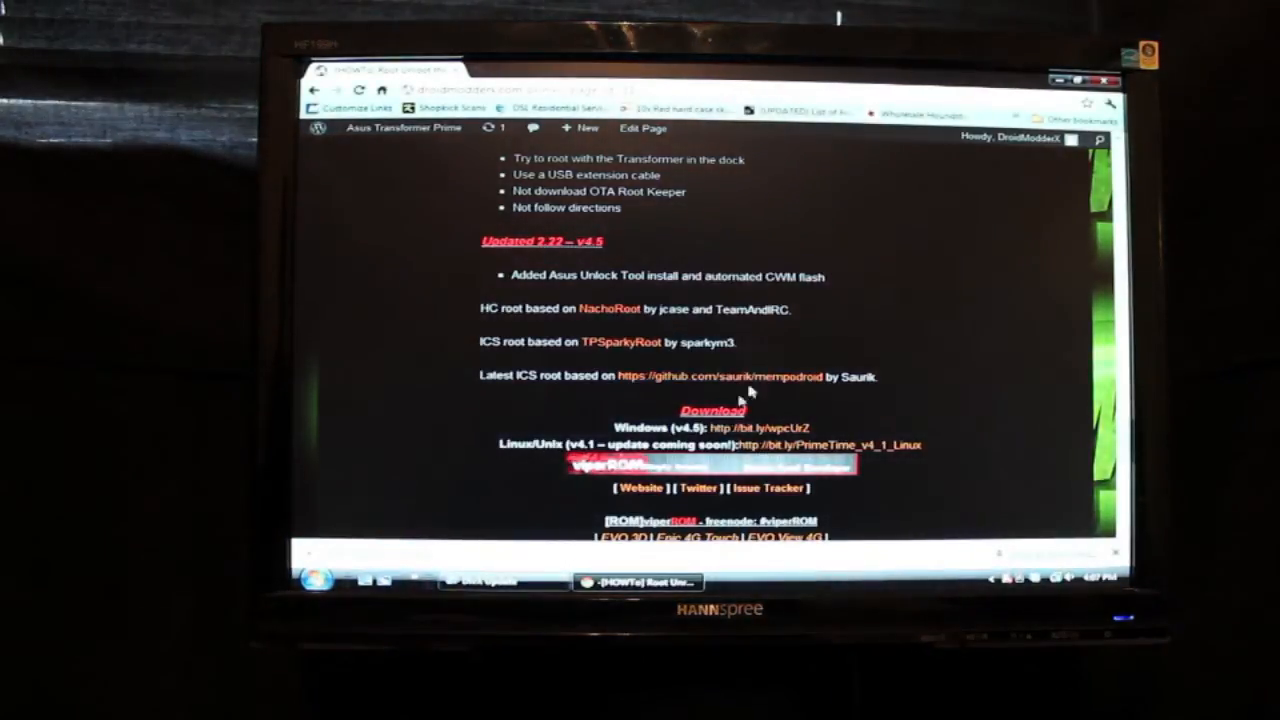
{"action": "scroll", "scroll_direction": "down", "scroll_amount": 3}
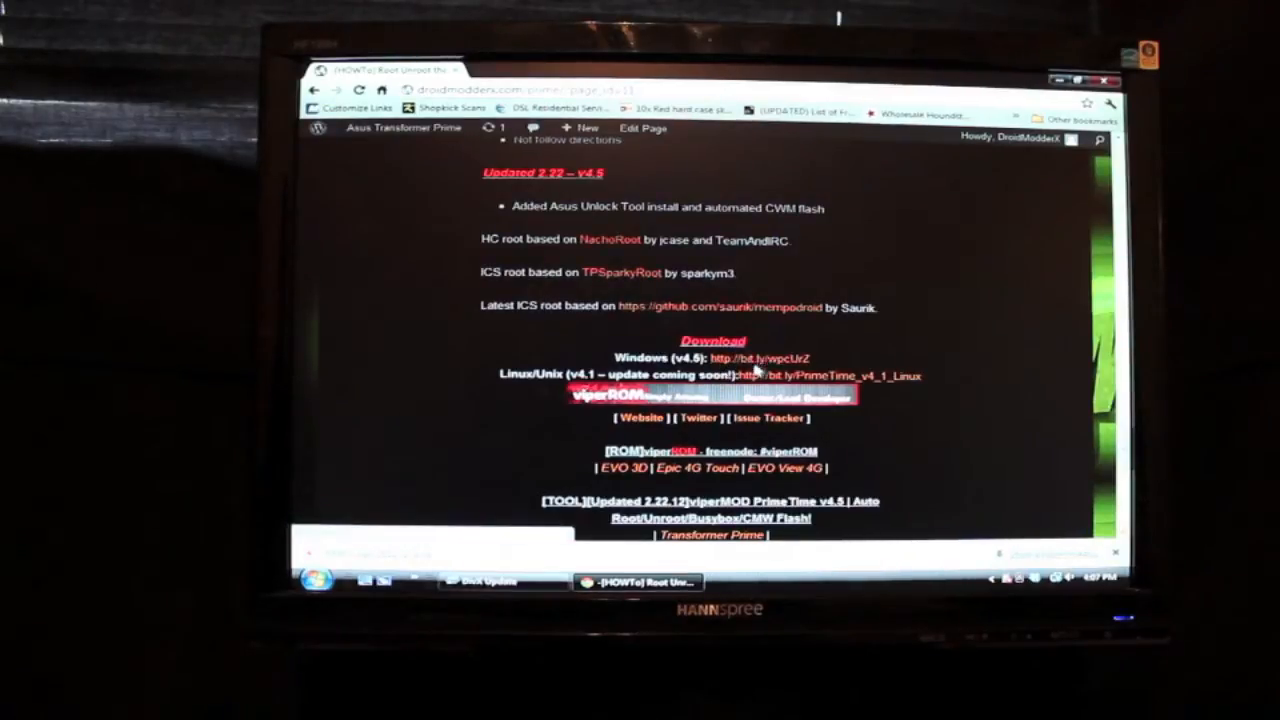
{"action": "scroll", "scroll_direction": "up", "scroll_amount": 3}
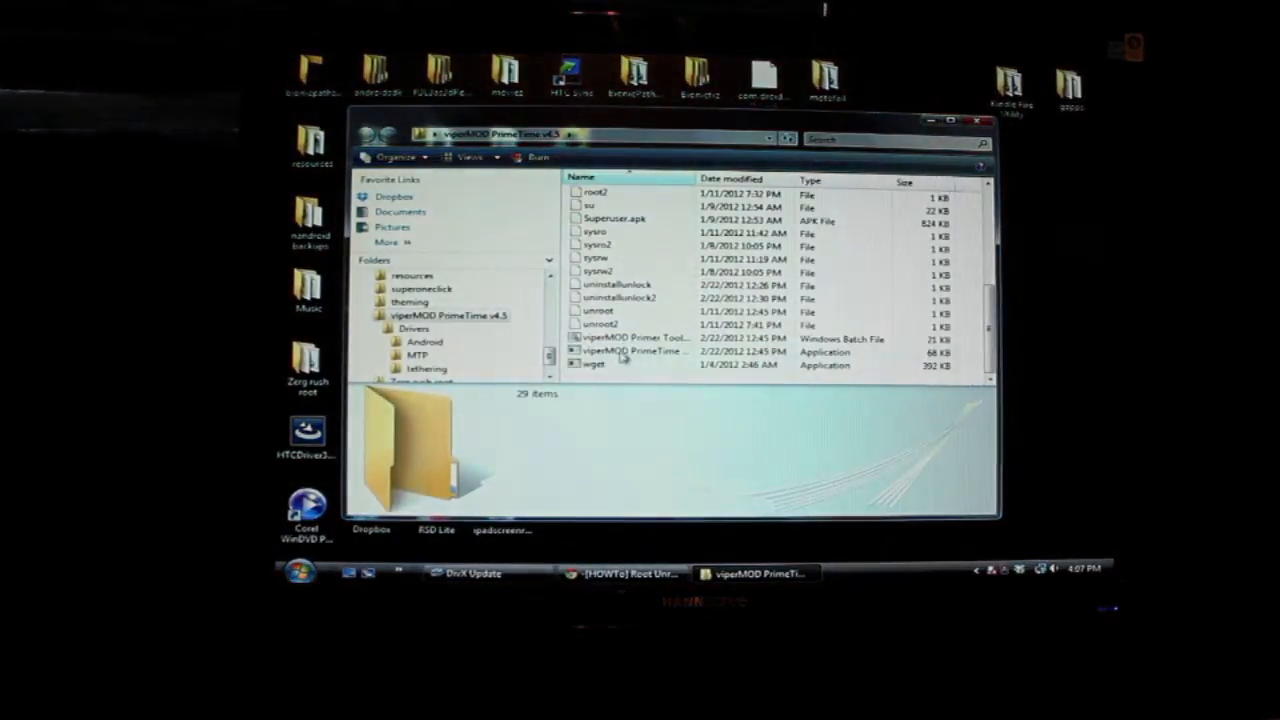
{"action": "mouse_move", "coordinate": [620, 338]}
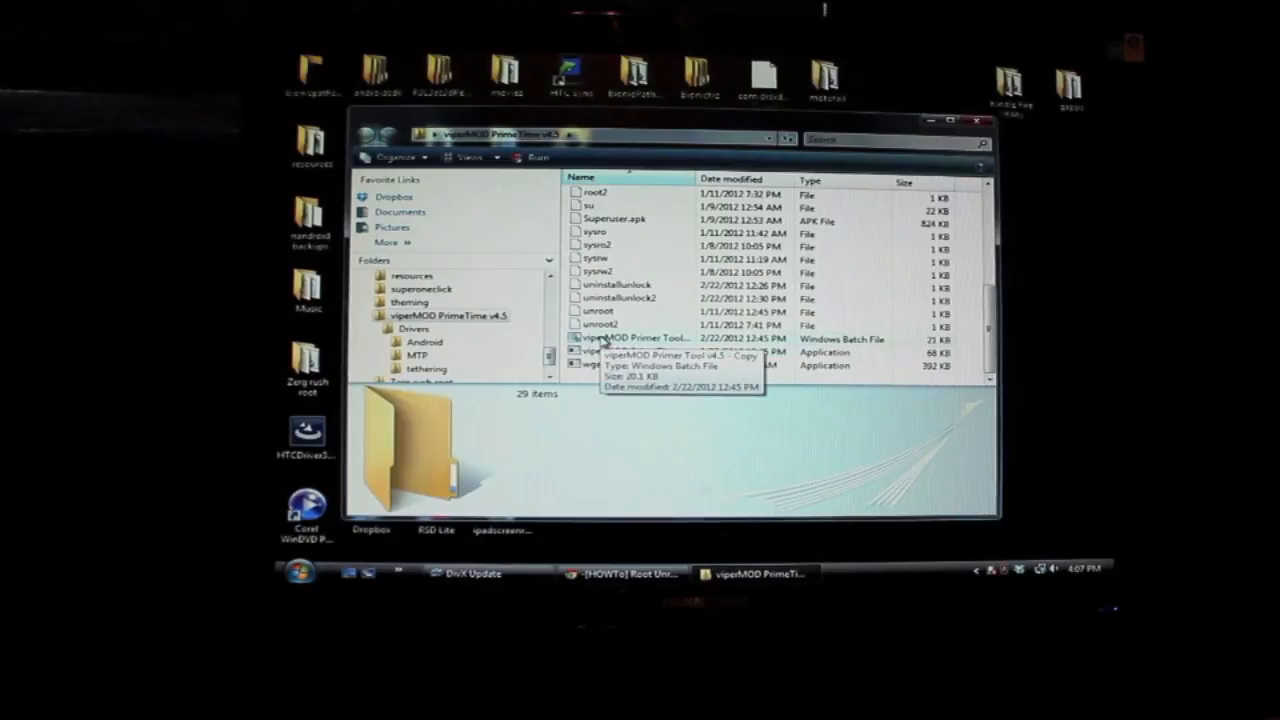